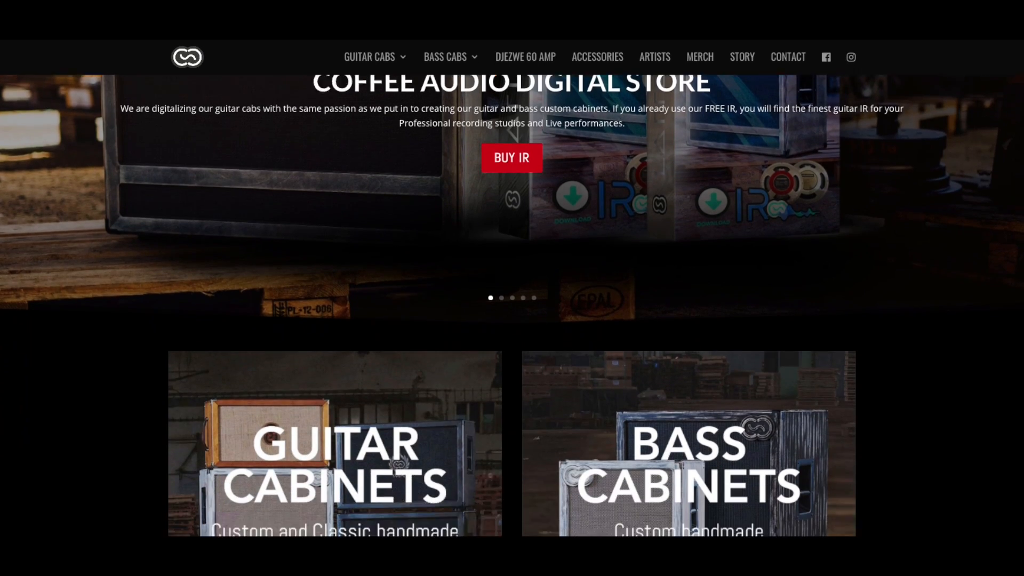
scroll("down", 3)
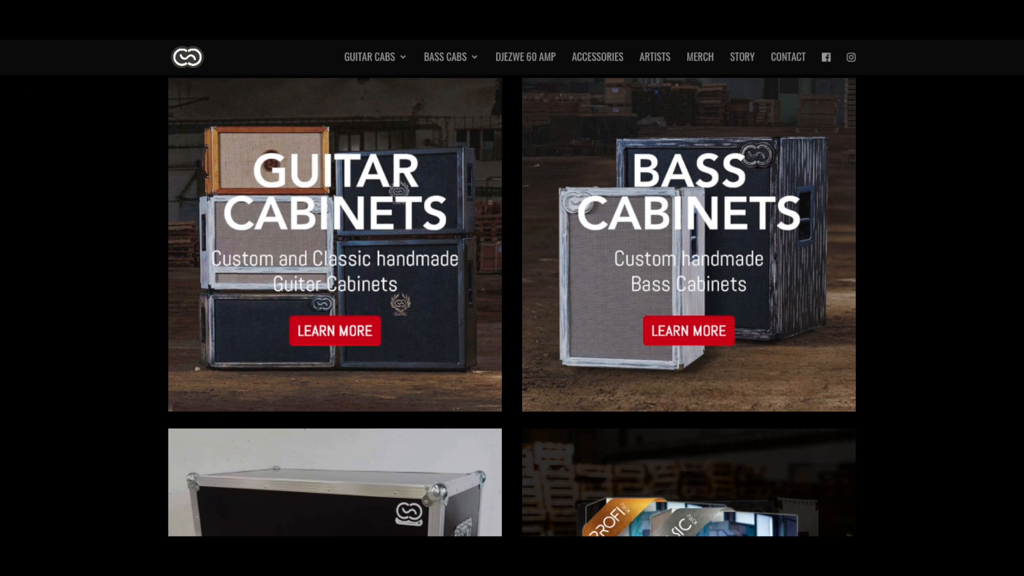
scroll("down", 3)
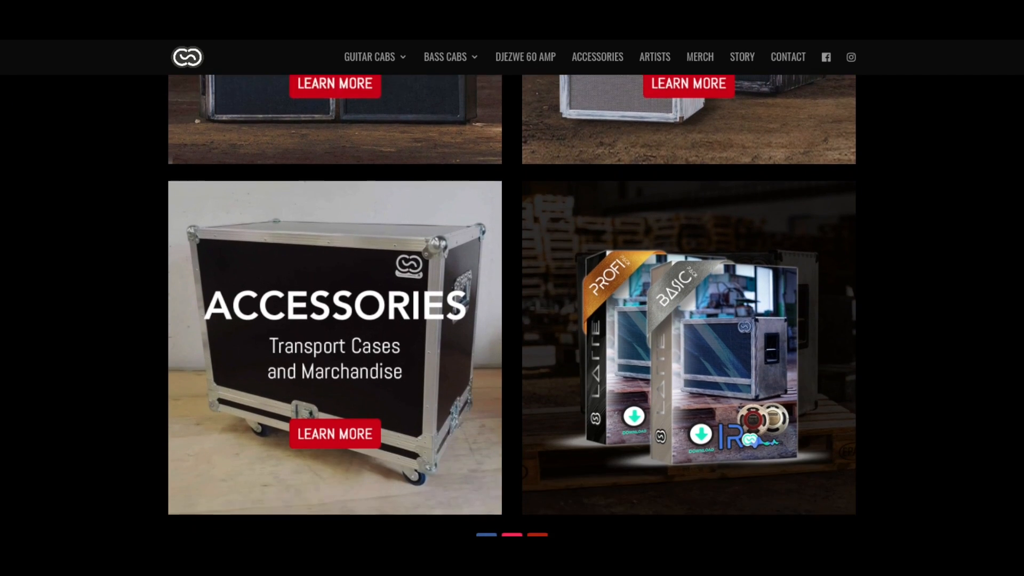